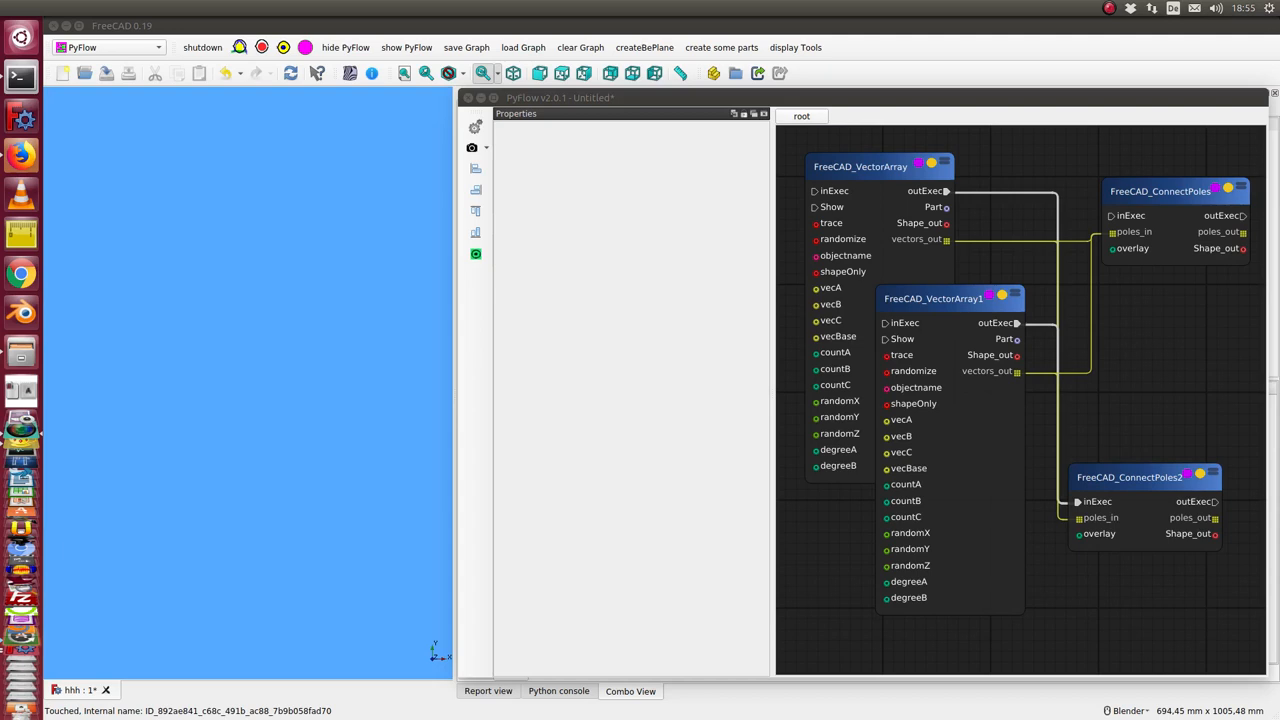
pyautogui.moveTo(1168, 140)
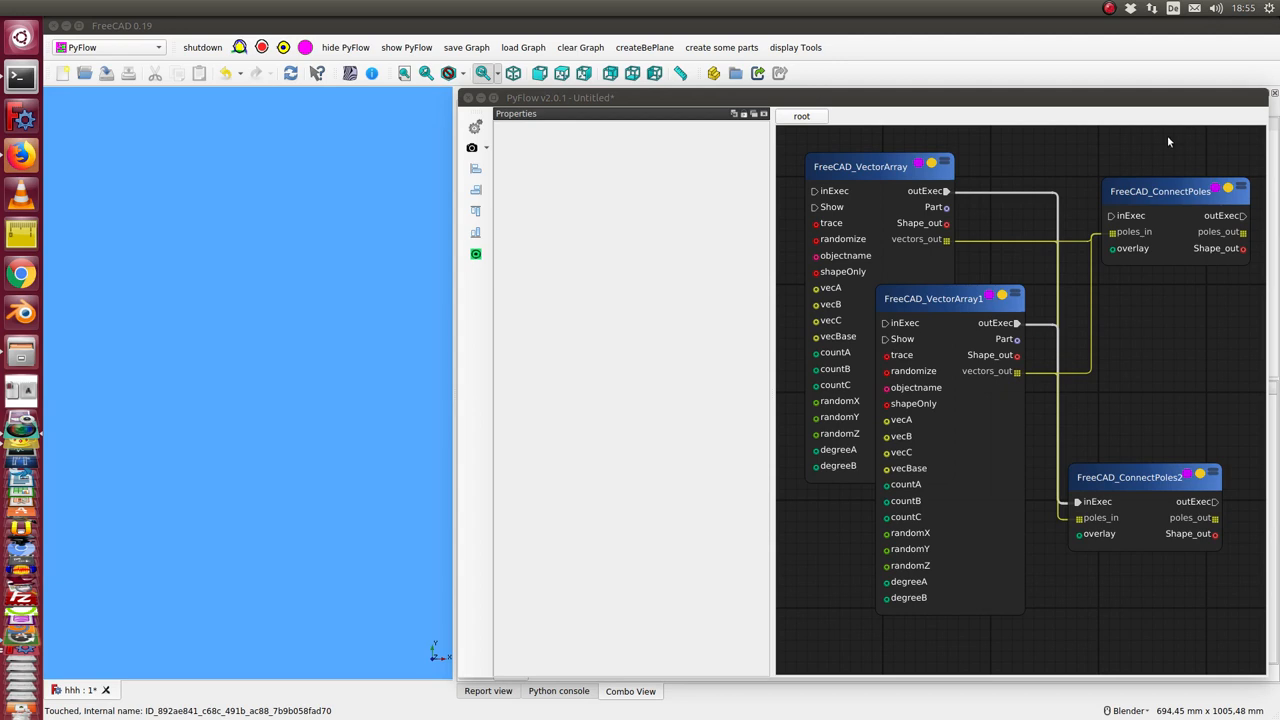
pyautogui.moveTo(852, 160)
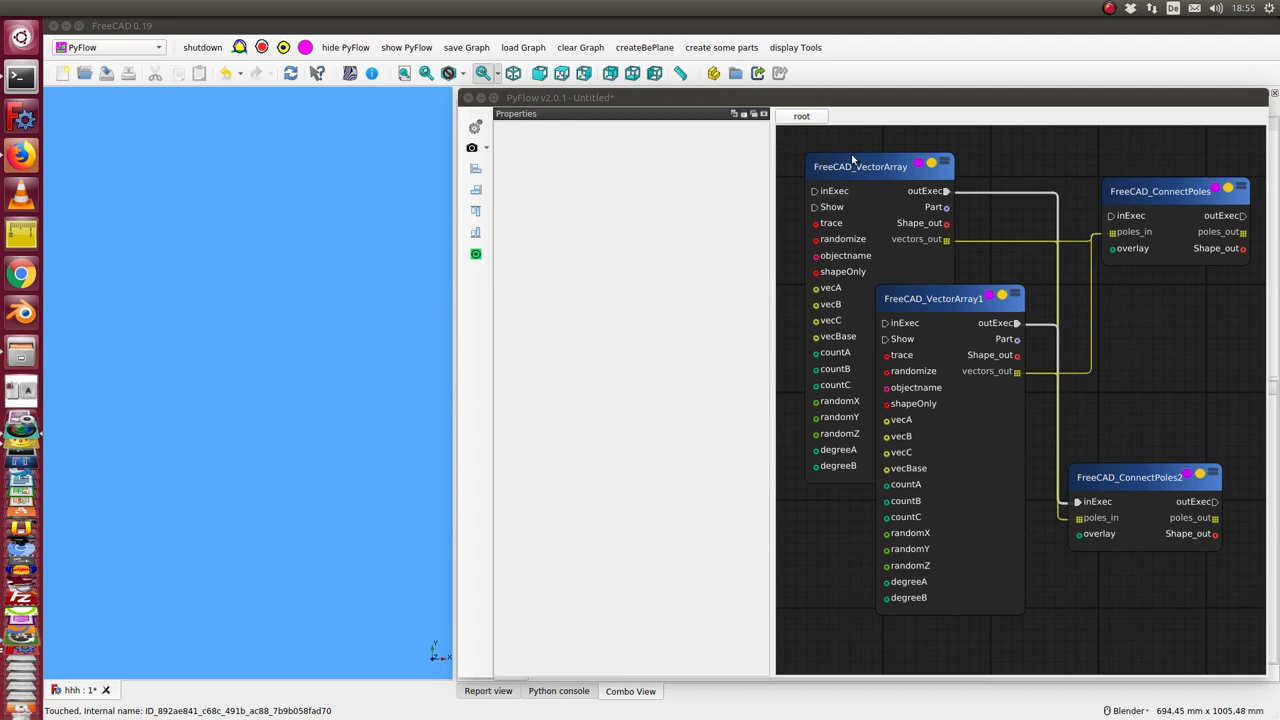
pyautogui.moveTo(916, 264)
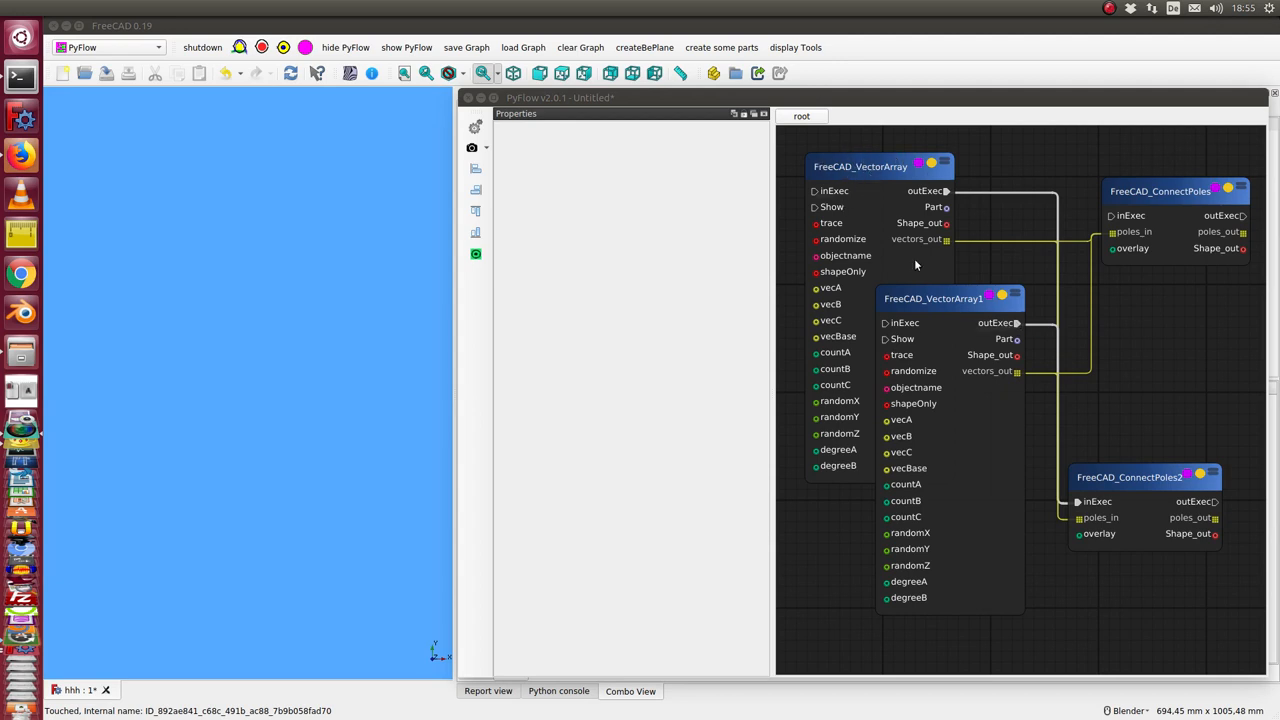
pyautogui.moveTo(876, 166)
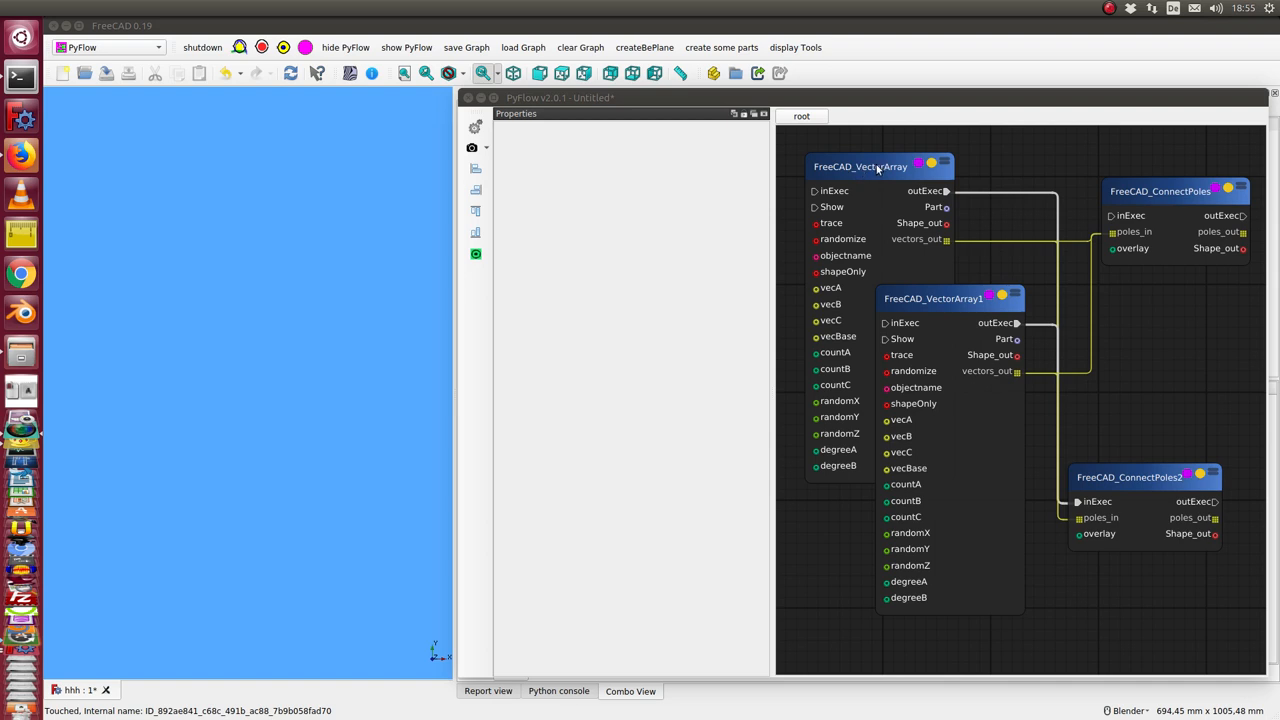
# Show the FreeCAD_VectorArray1 node's properties, with randomize enabled and counts and offsets set
pyautogui.click(860, 166)
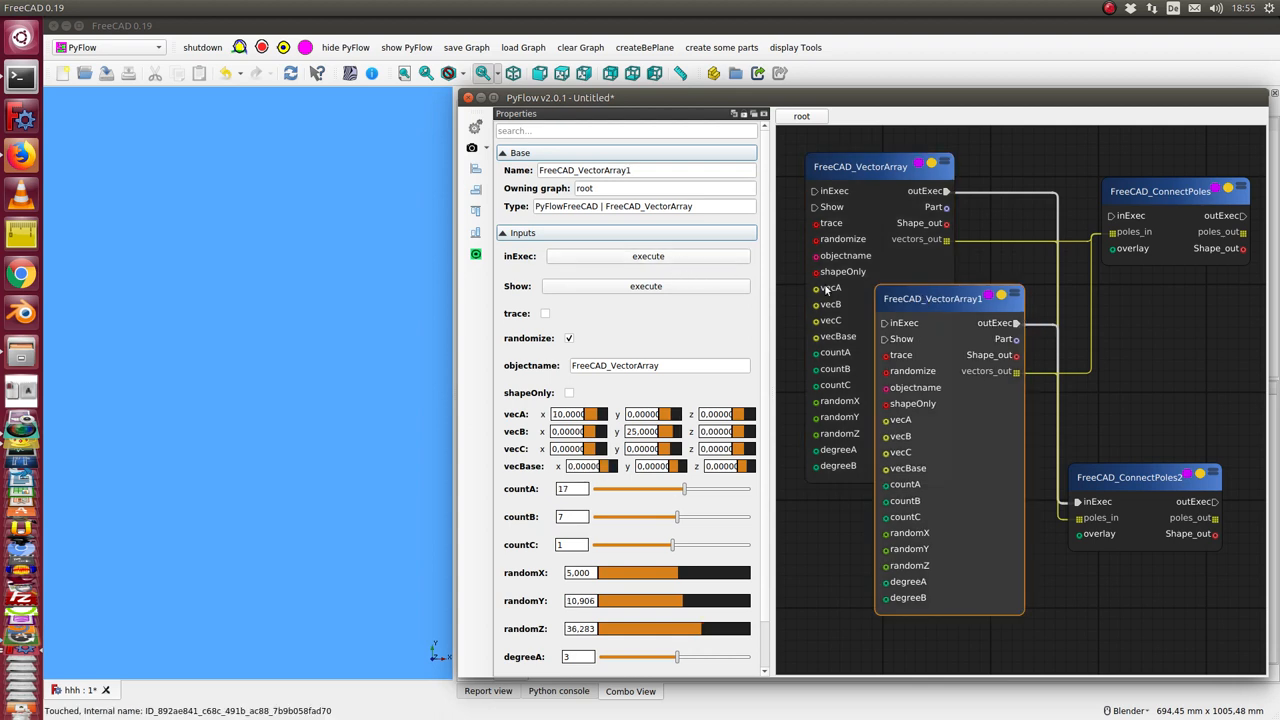
pyautogui.moveTo(946, 228)
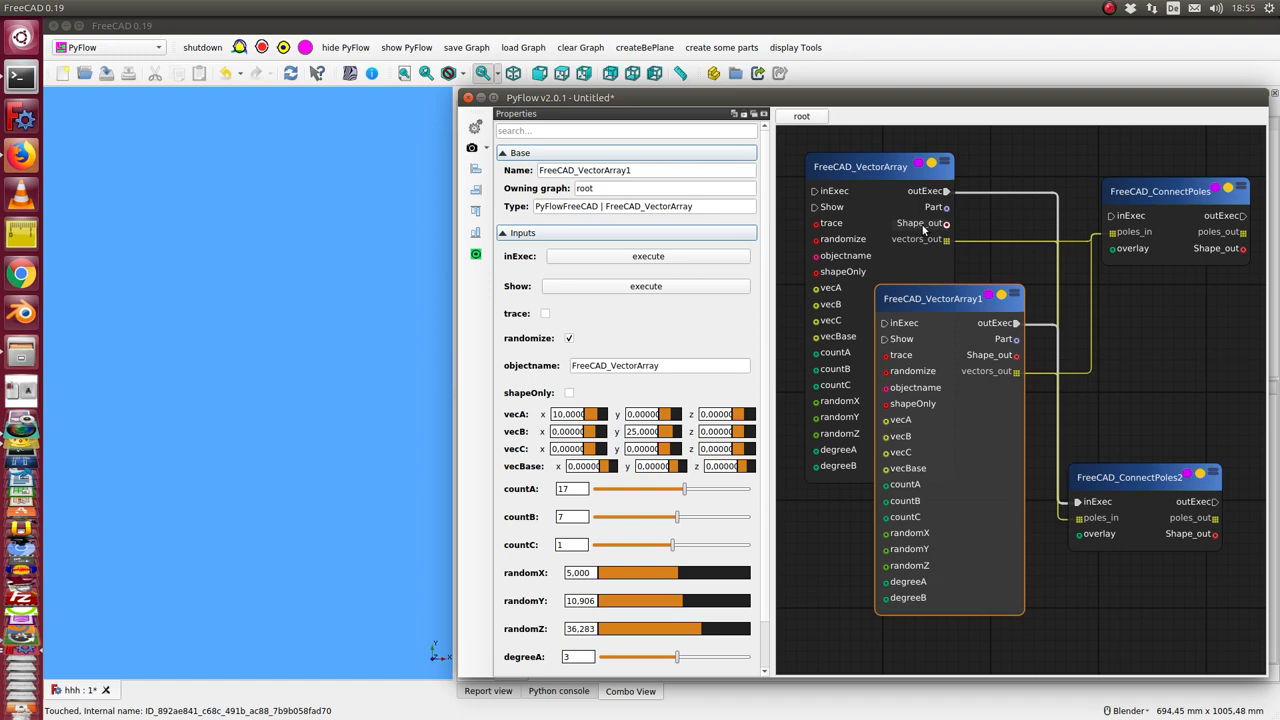
pyautogui.moveTo(924, 224)
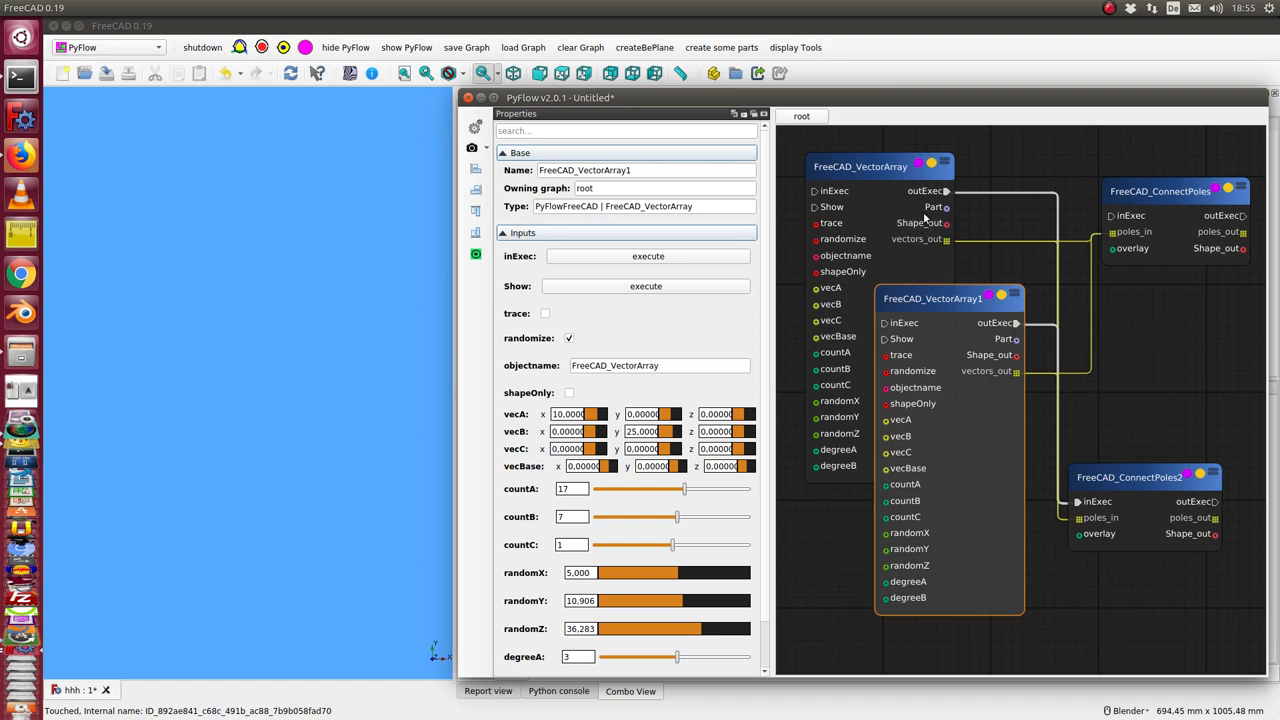
pyautogui.moveTo(942, 164)
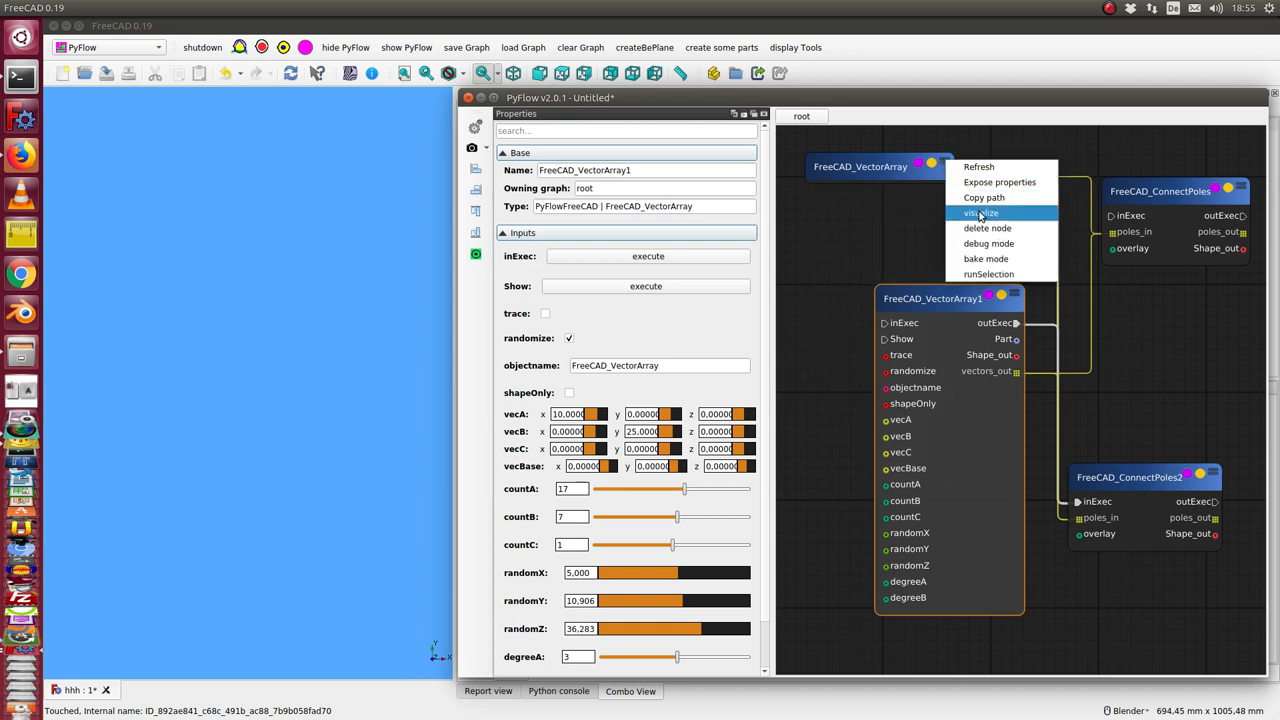
pyautogui.moveTo(990, 150)
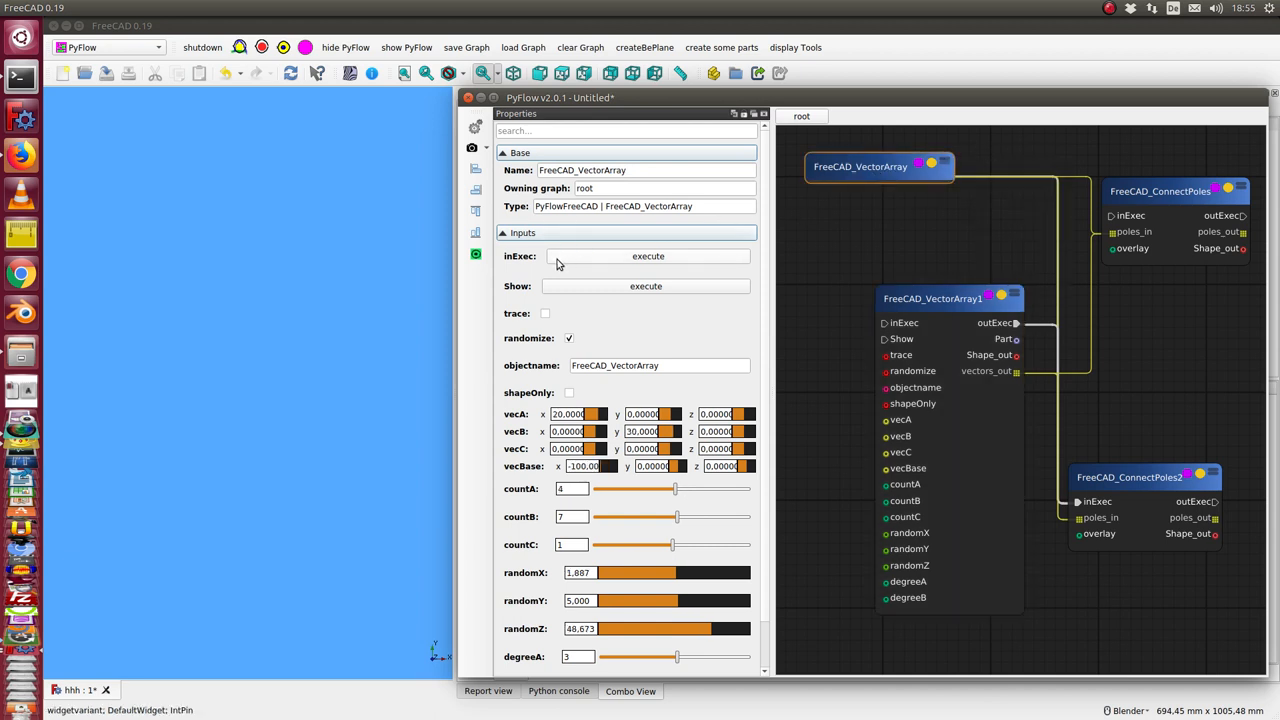
pyautogui.moveTo(476, 254)
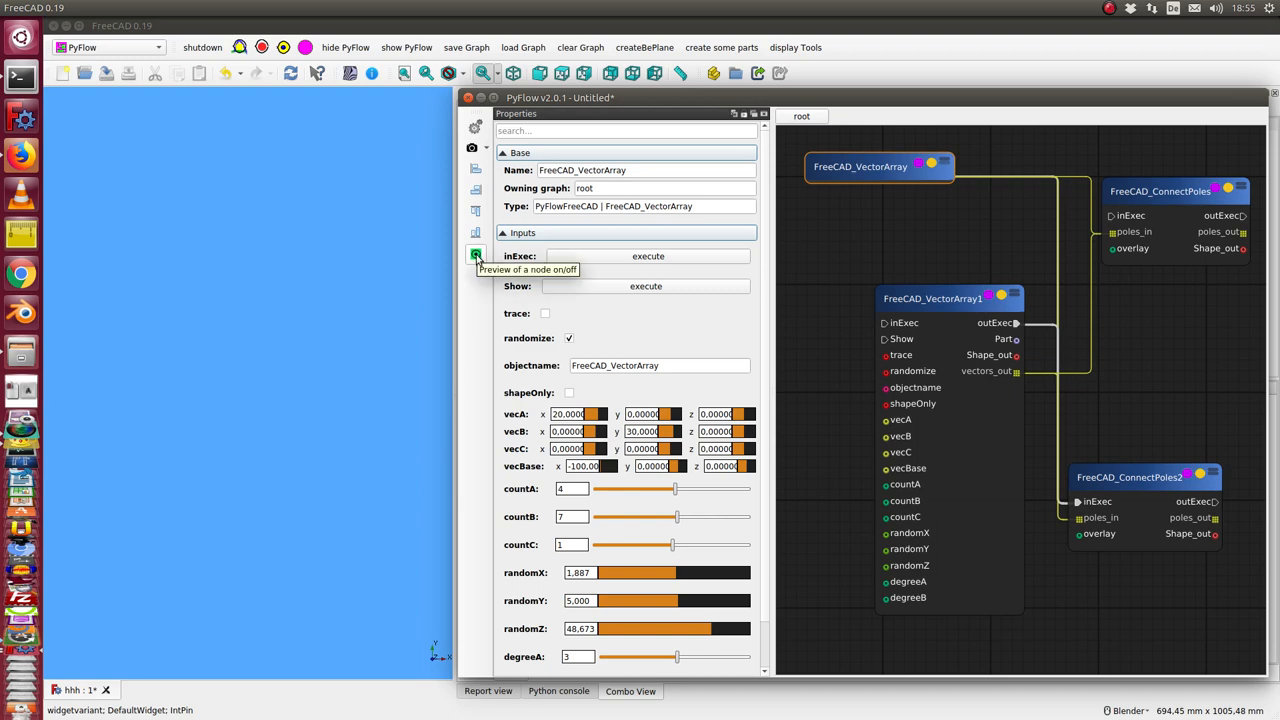
# Turn on the 3D shape preview, collapse FreeCAD_VectorArray1 and select FreeCAD_ConnectPoles2
pyautogui.click(476, 256)
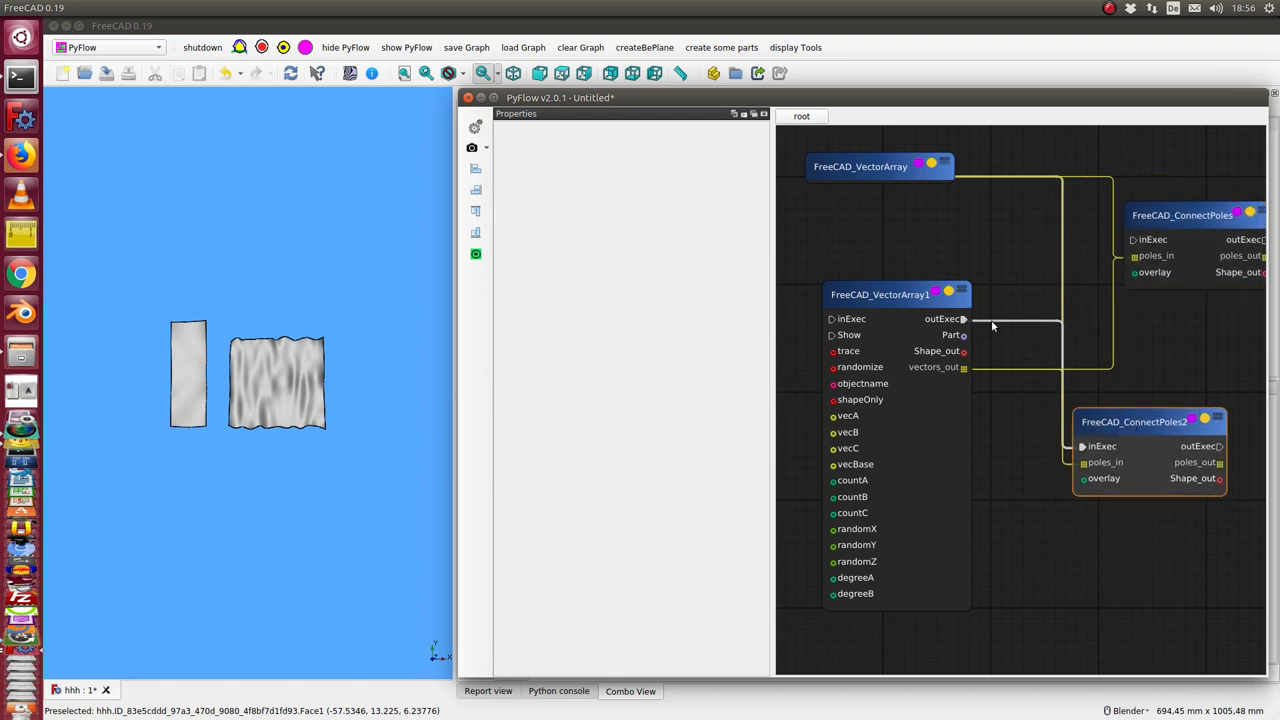
pyautogui.click(960, 294)
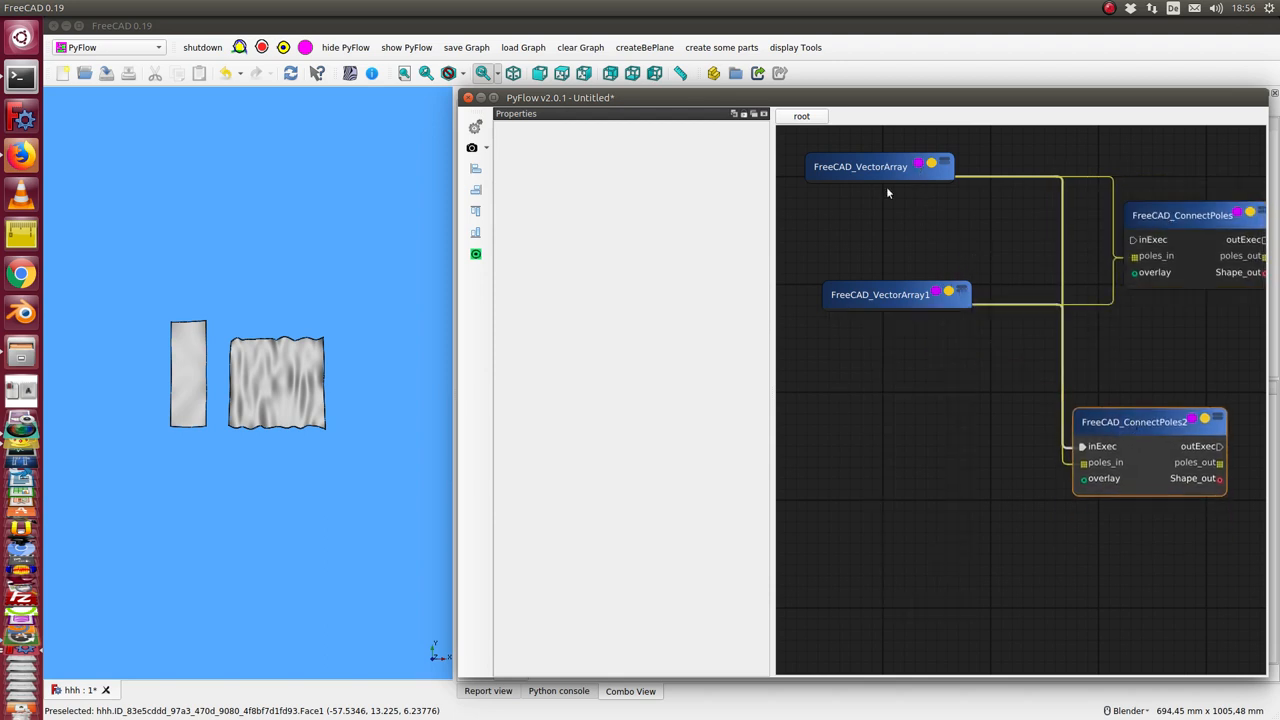
pyautogui.click(1140, 420)
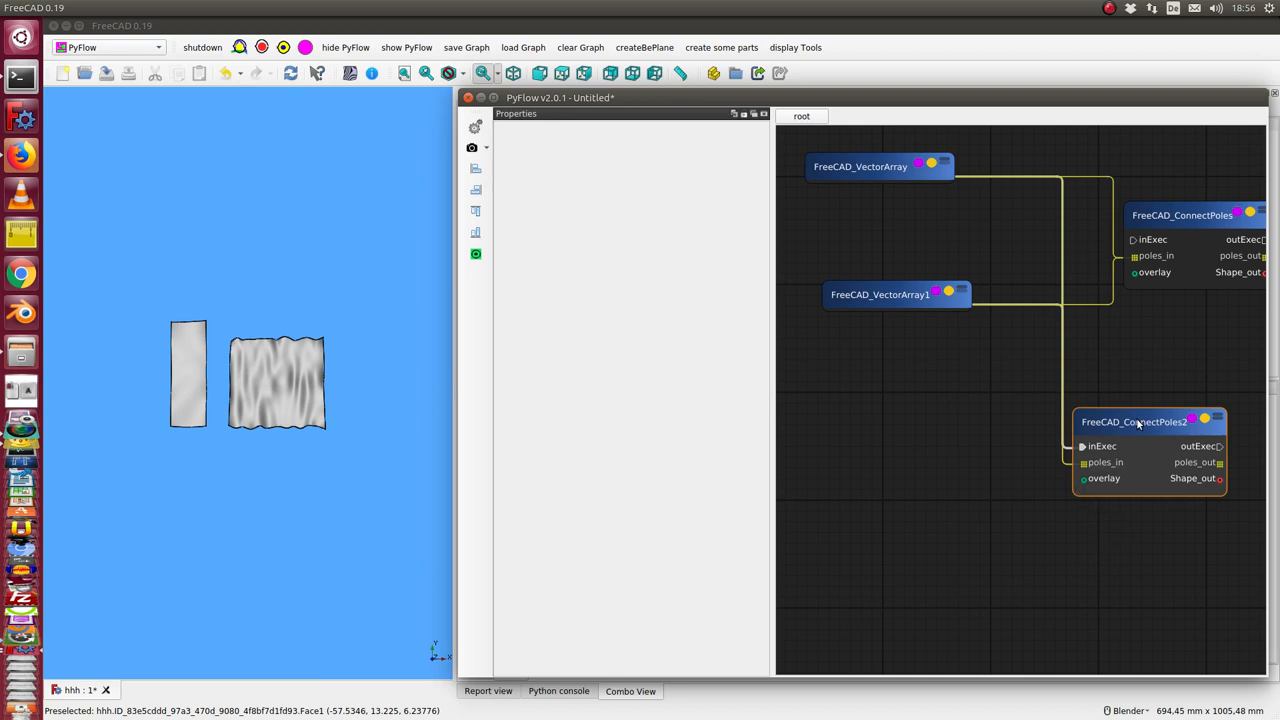
pyautogui.click(1140, 424)
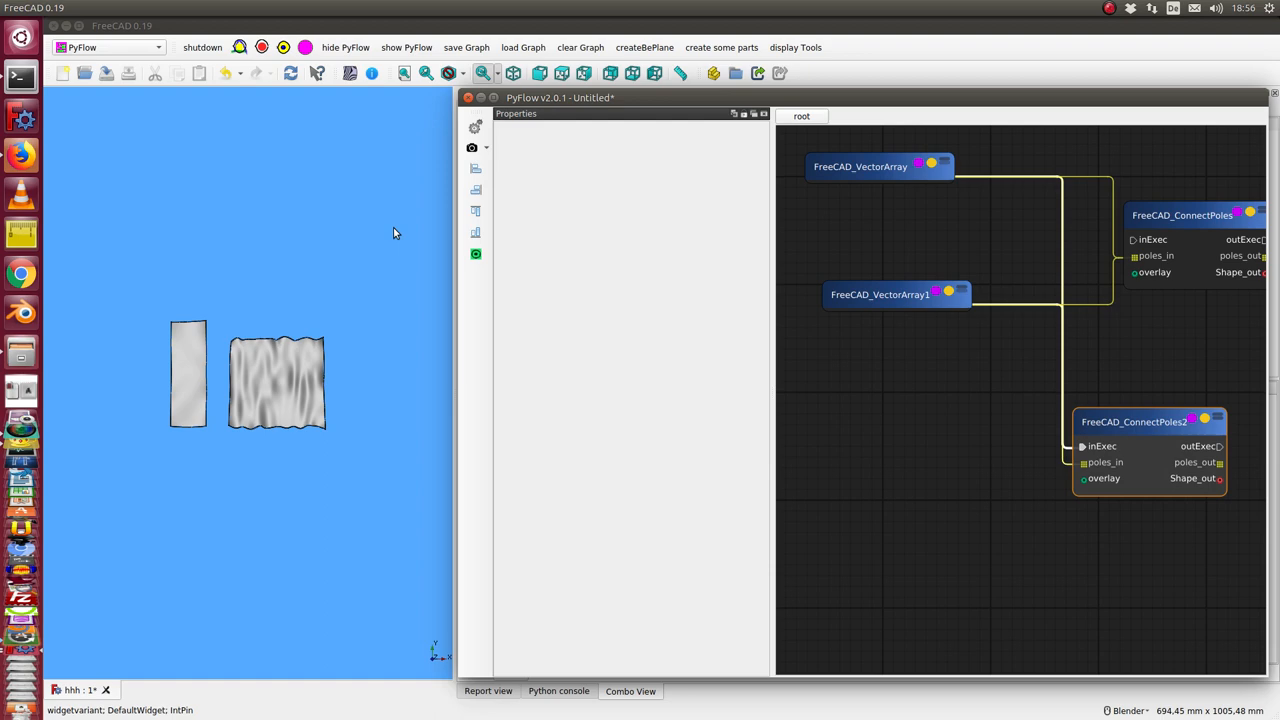
# Move a third wavy surface upward above the two shapes and confirm its new position
pyautogui.click(474, 254)
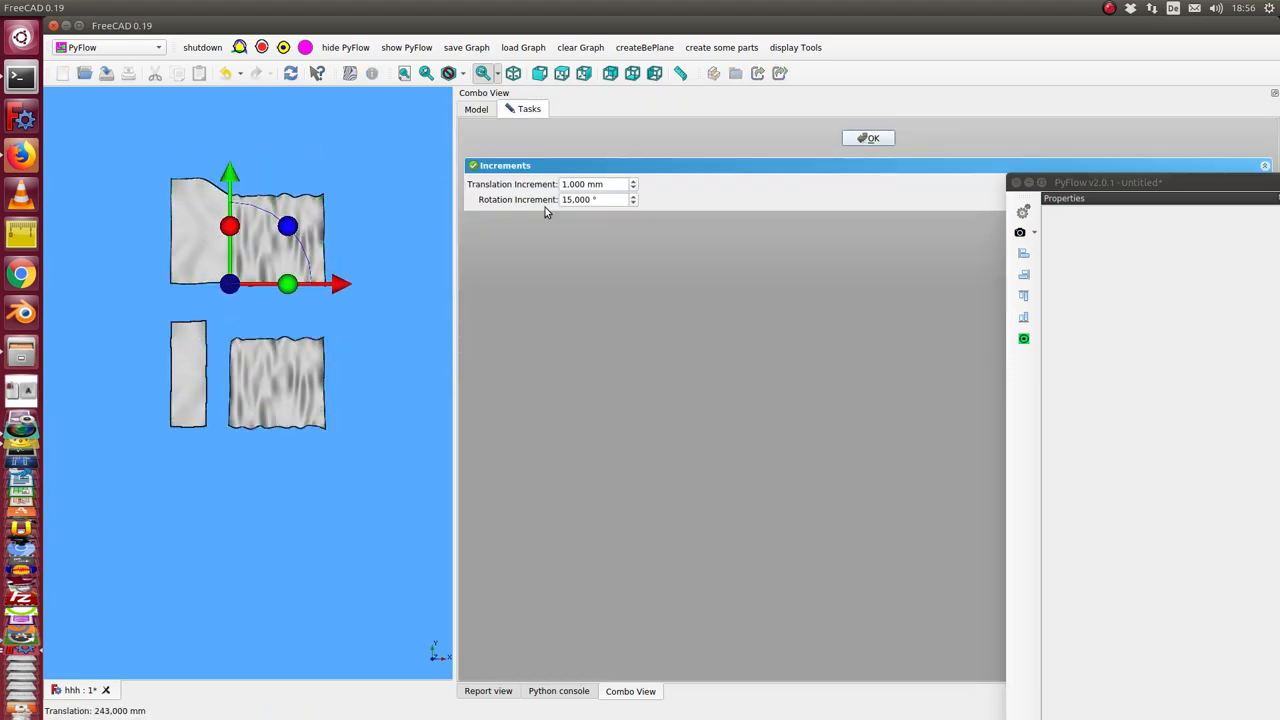
pyautogui.click(868, 136)
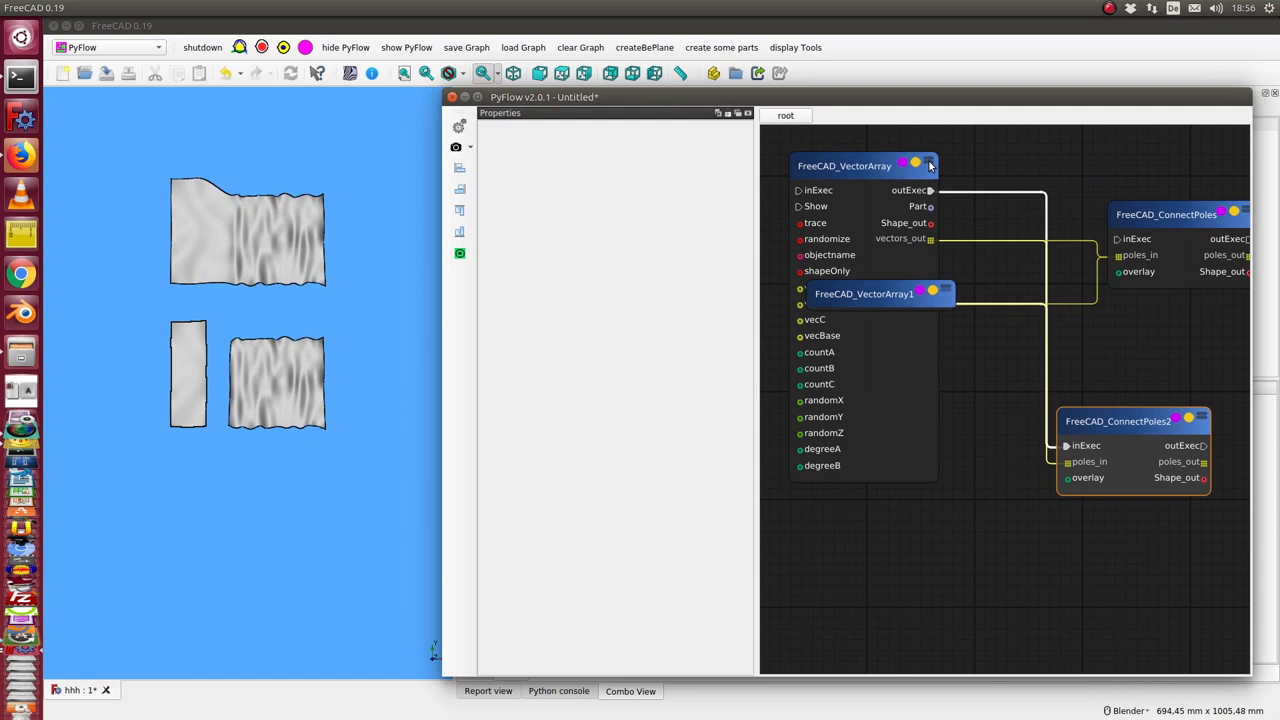
# Bring FreeCAD_VectorArray's randomZ value down to 0 so the surfaces regenerate
pyautogui.click(864, 164)
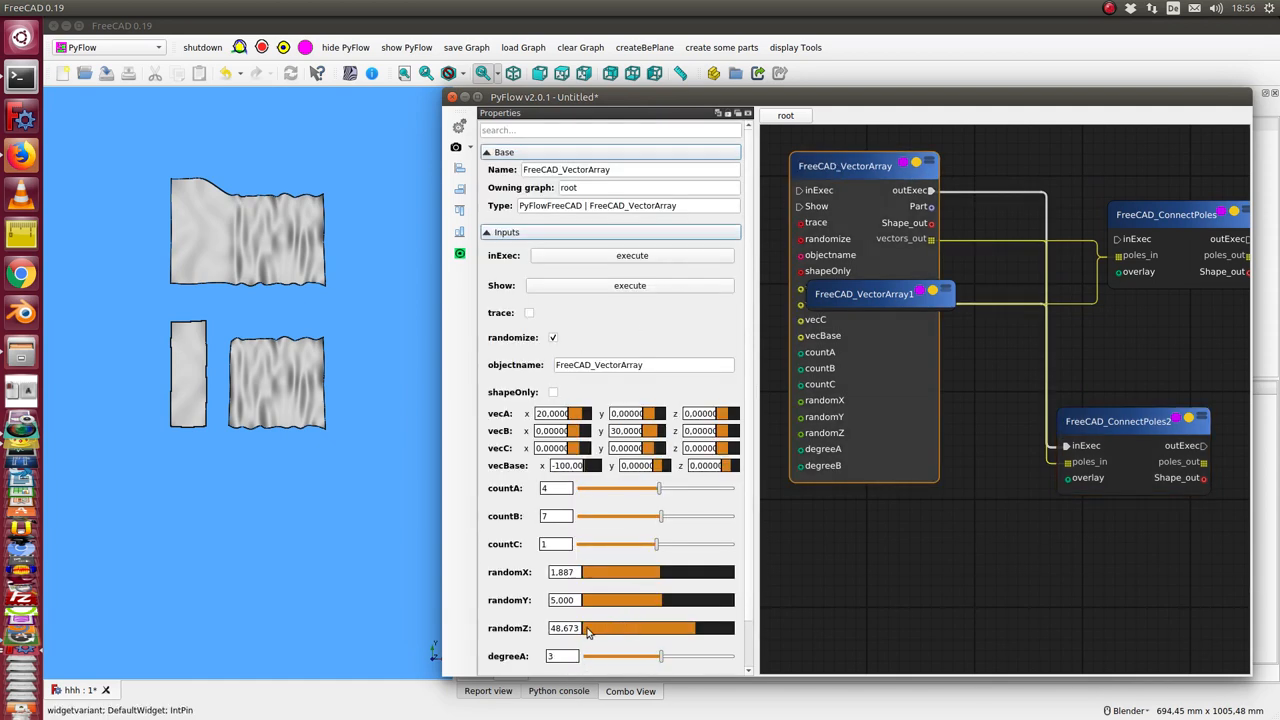
pyautogui.moveTo(690, 628); pyautogui.dragTo(644, 628)
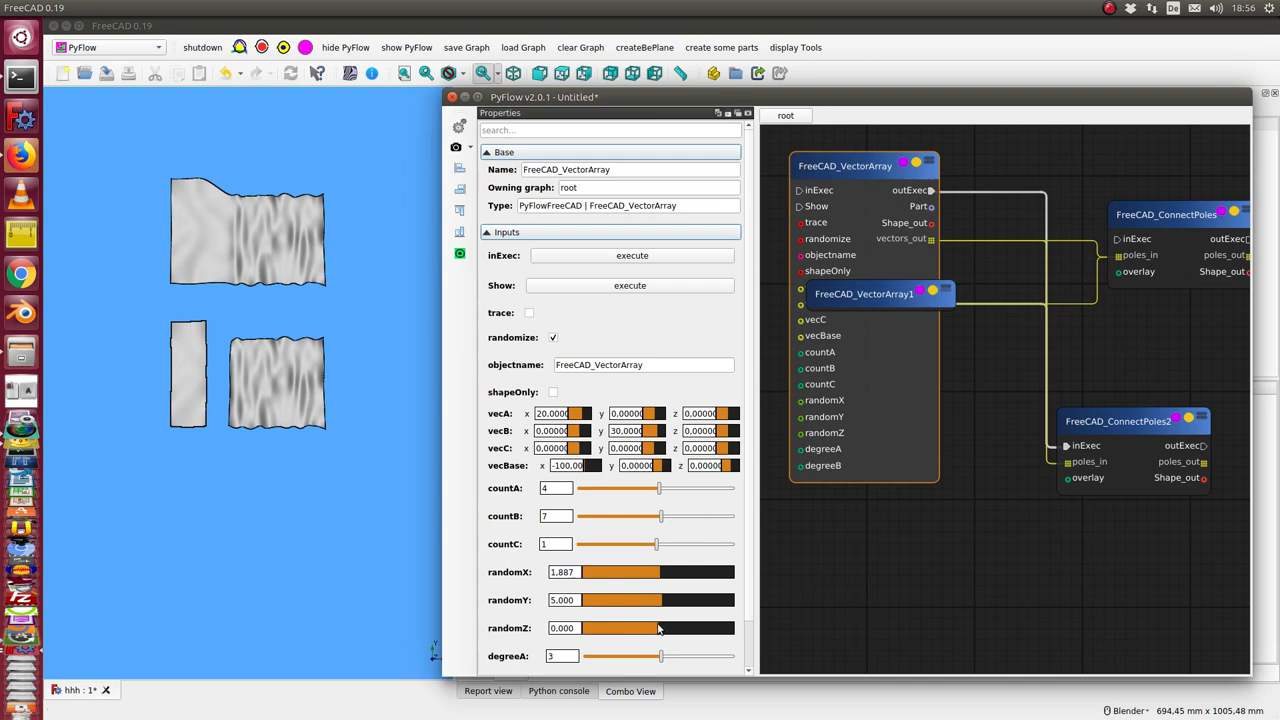
pyautogui.moveTo(568, 258)
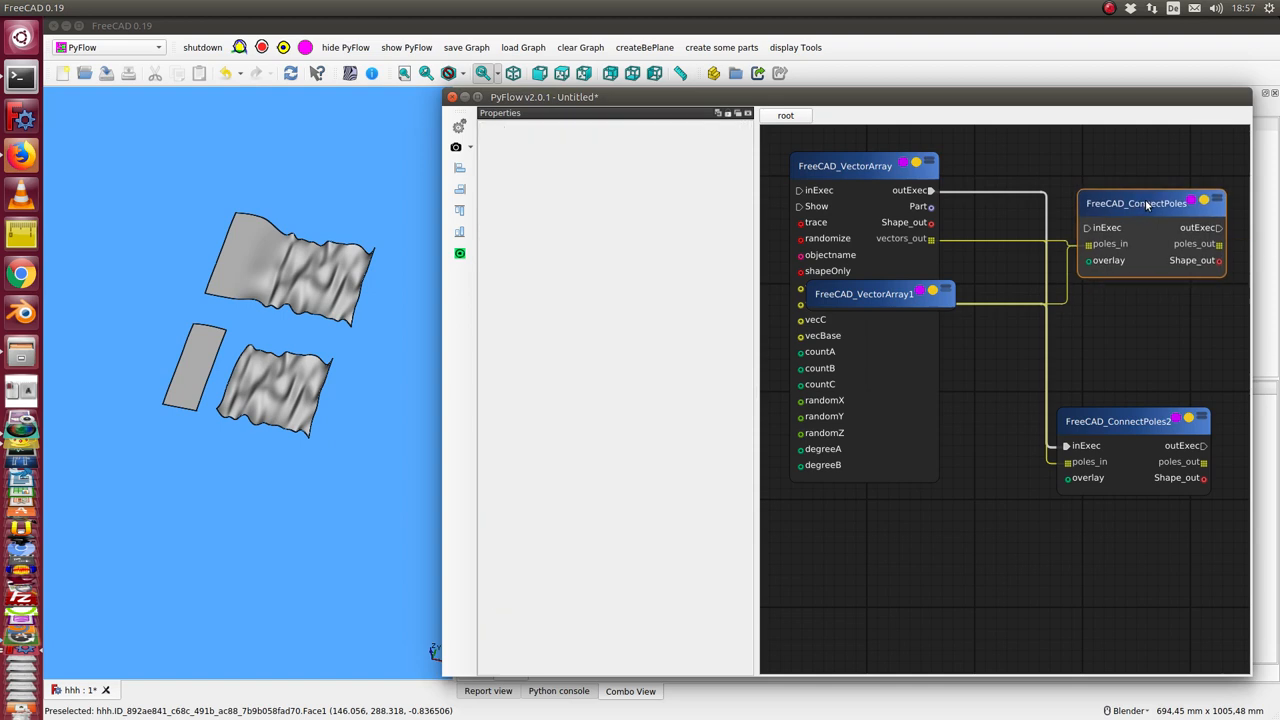
# Review FreeCAD_ConnectPoles and ConnectPoles2, then execute one to add a wavy sheet below
pyautogui.click(1148, 204)
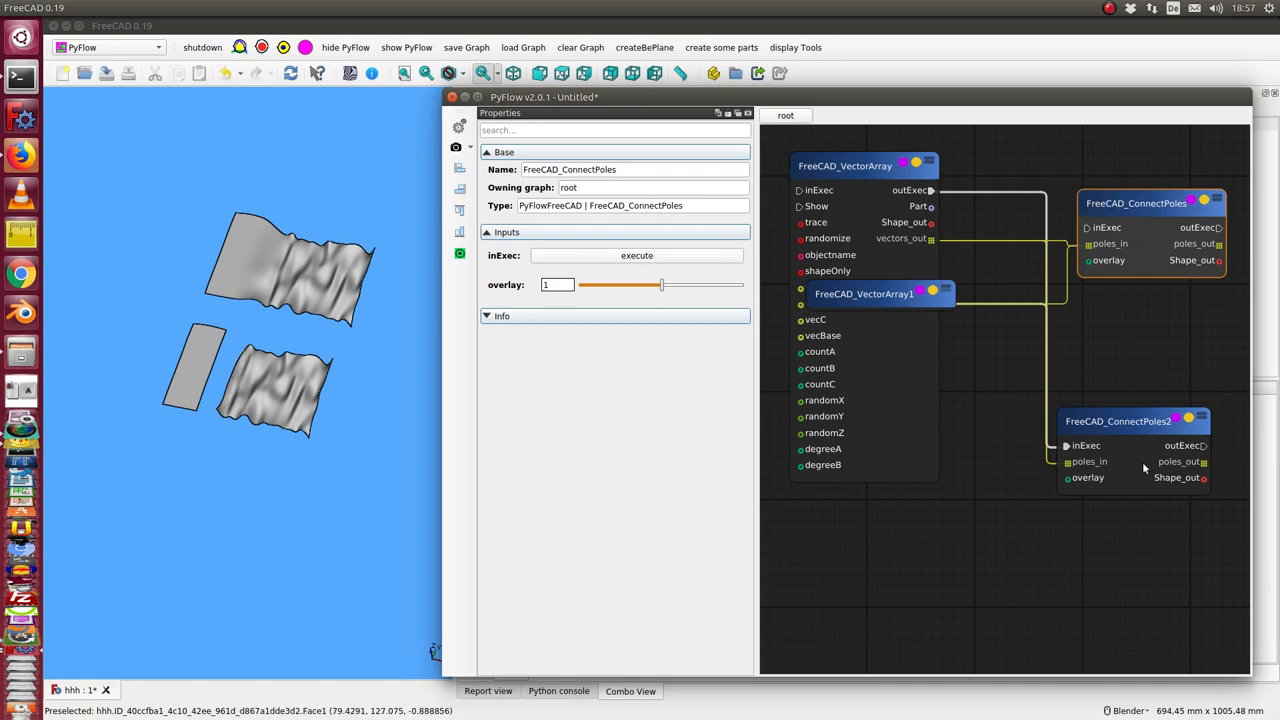
pyautogui.click(1128, 420)
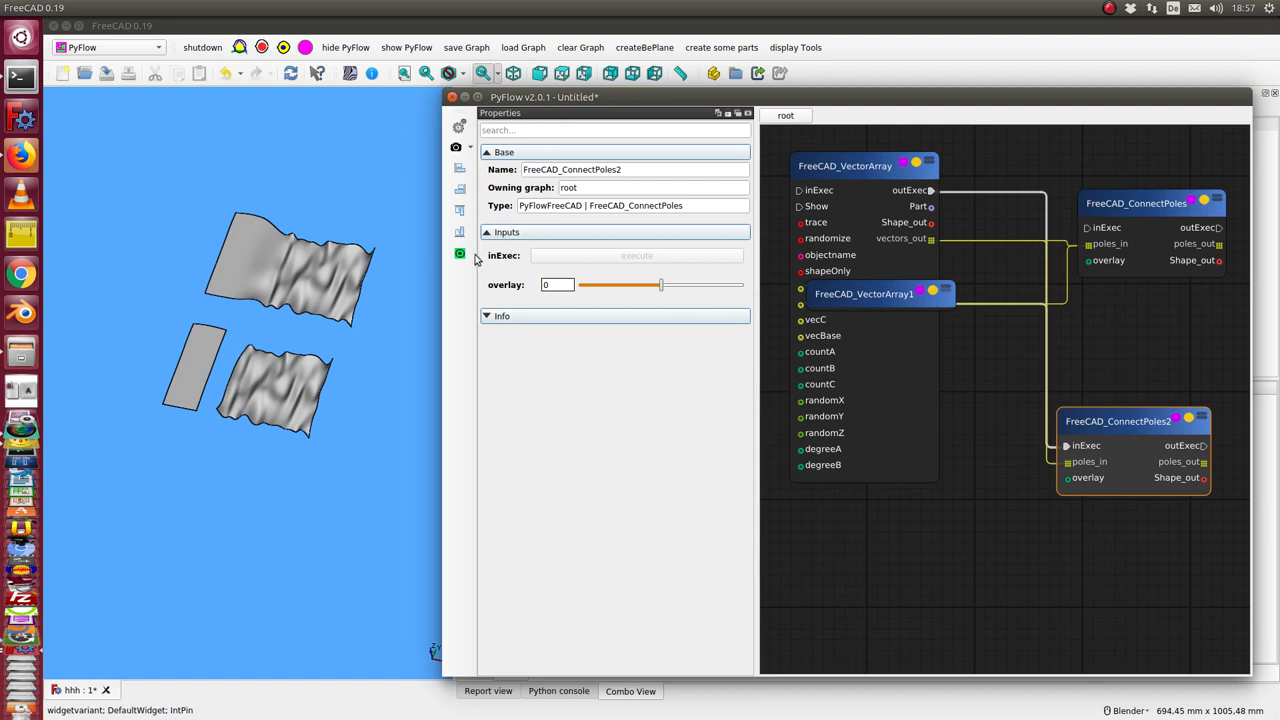
pyautogui.moveTo(1114, 188)
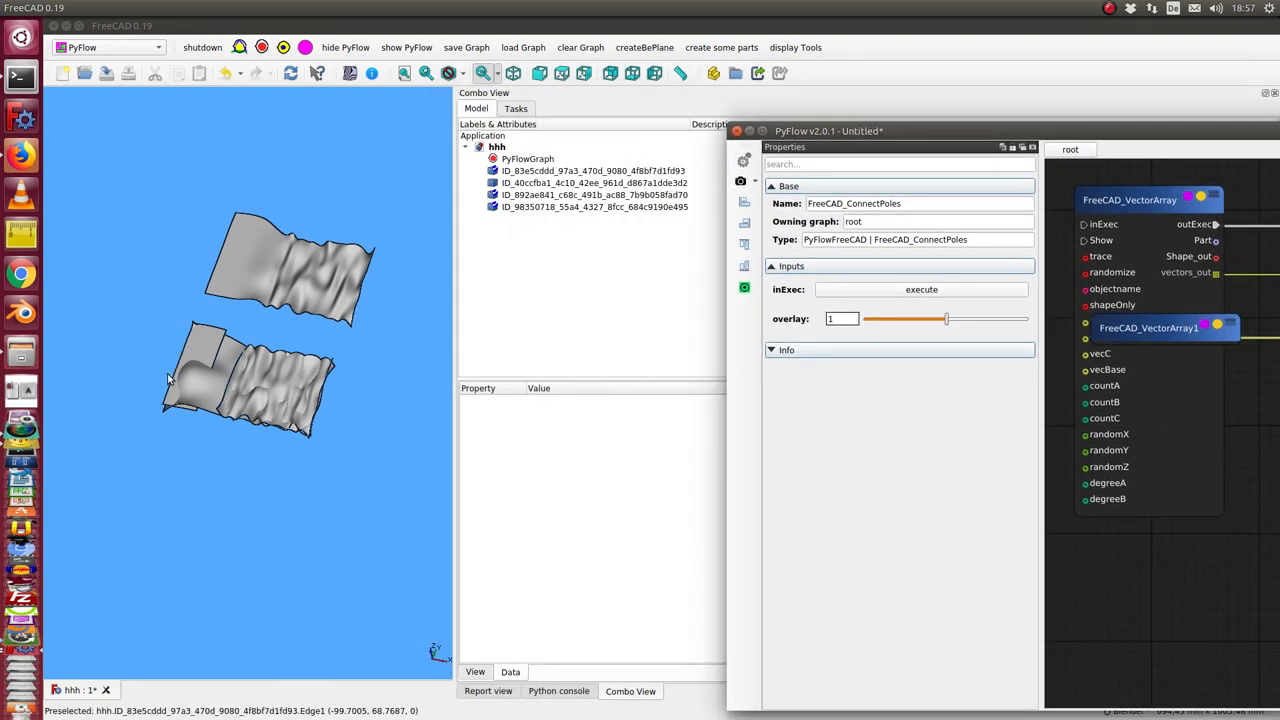
pyautogui.click(590, 206)
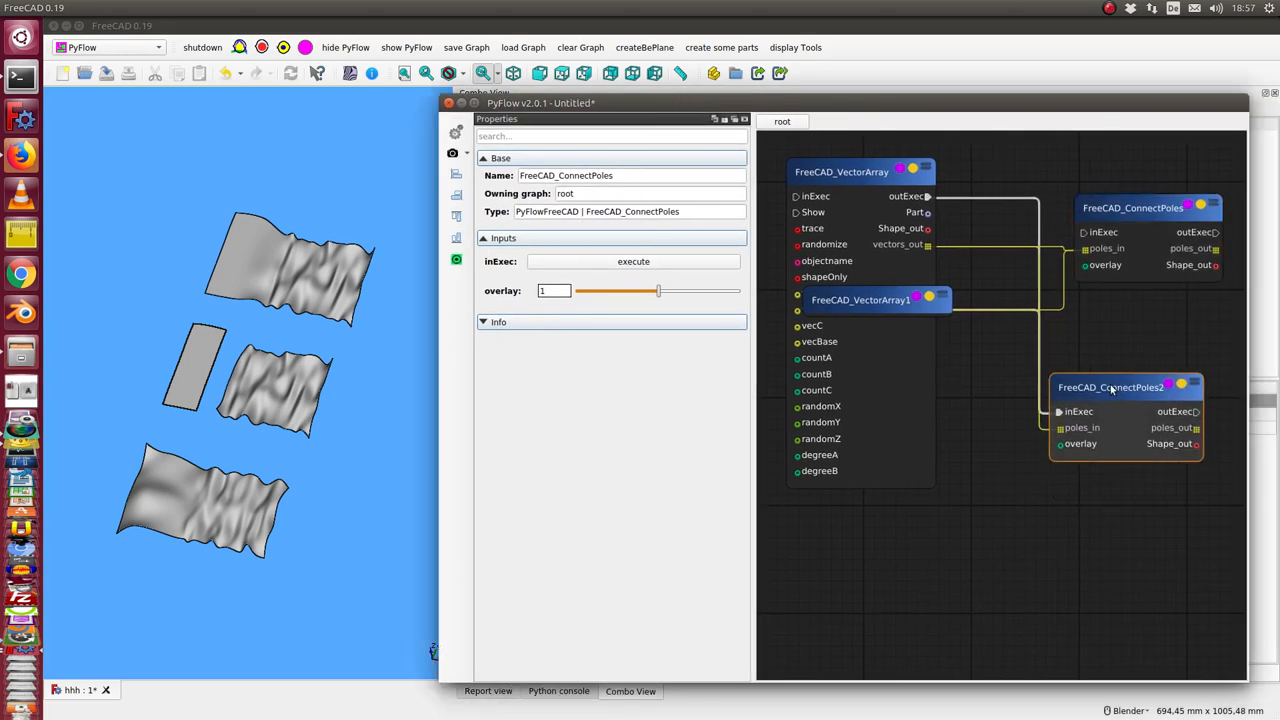
# Set the vector array to 17 points along A with random X/Y/Z offsets and update FreeCAD_ConnectPoles
pyautogui.click(850, 170)
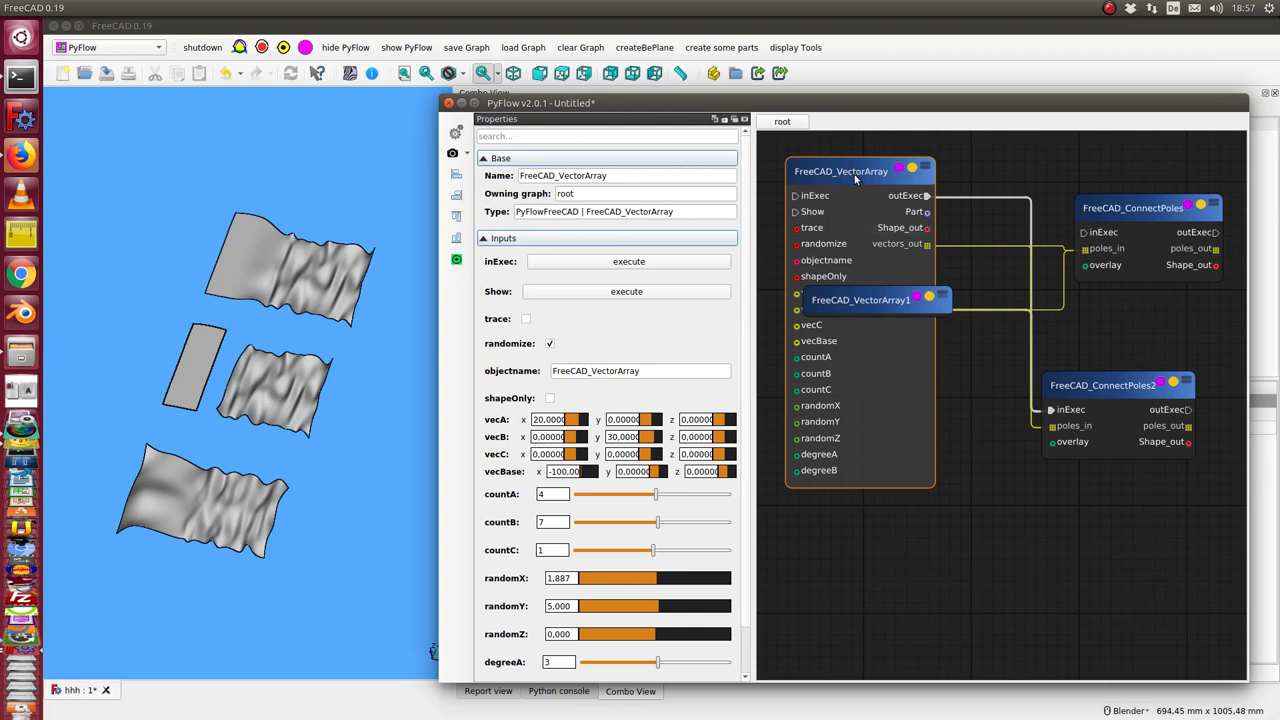
pyautogui.moveTo(584, 268)
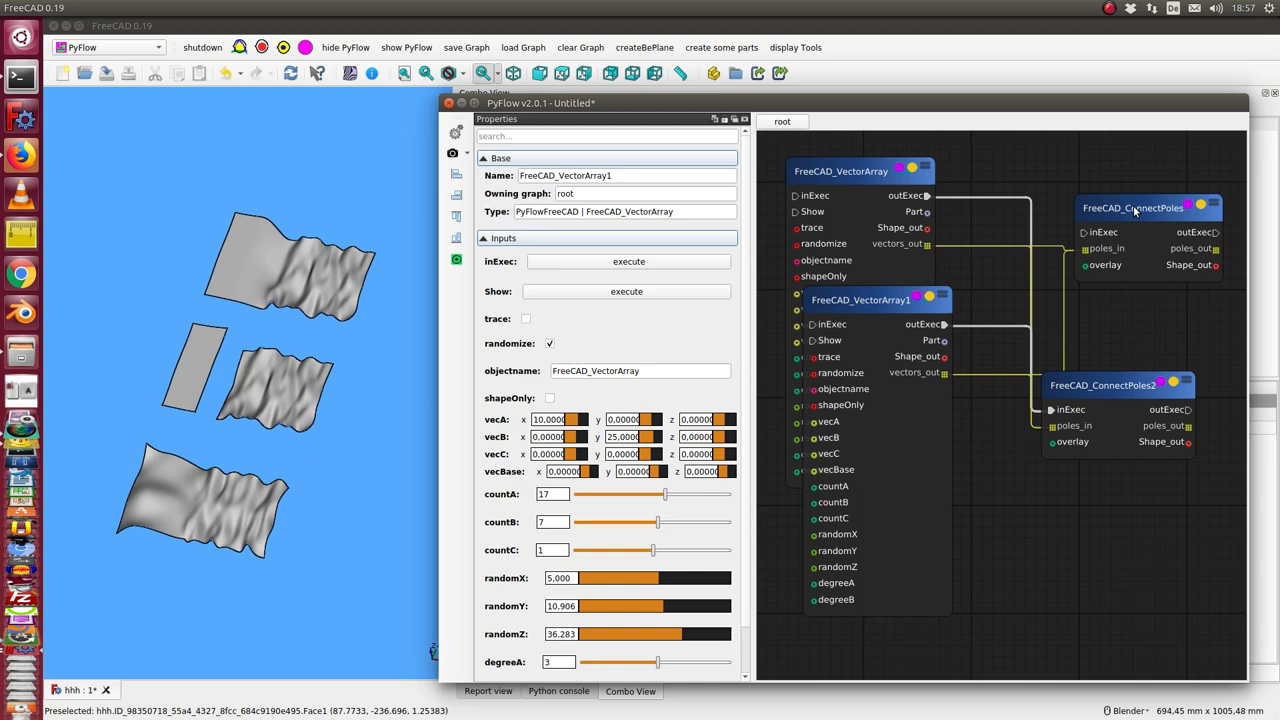
pyautogui.moveTo(1136, 208)
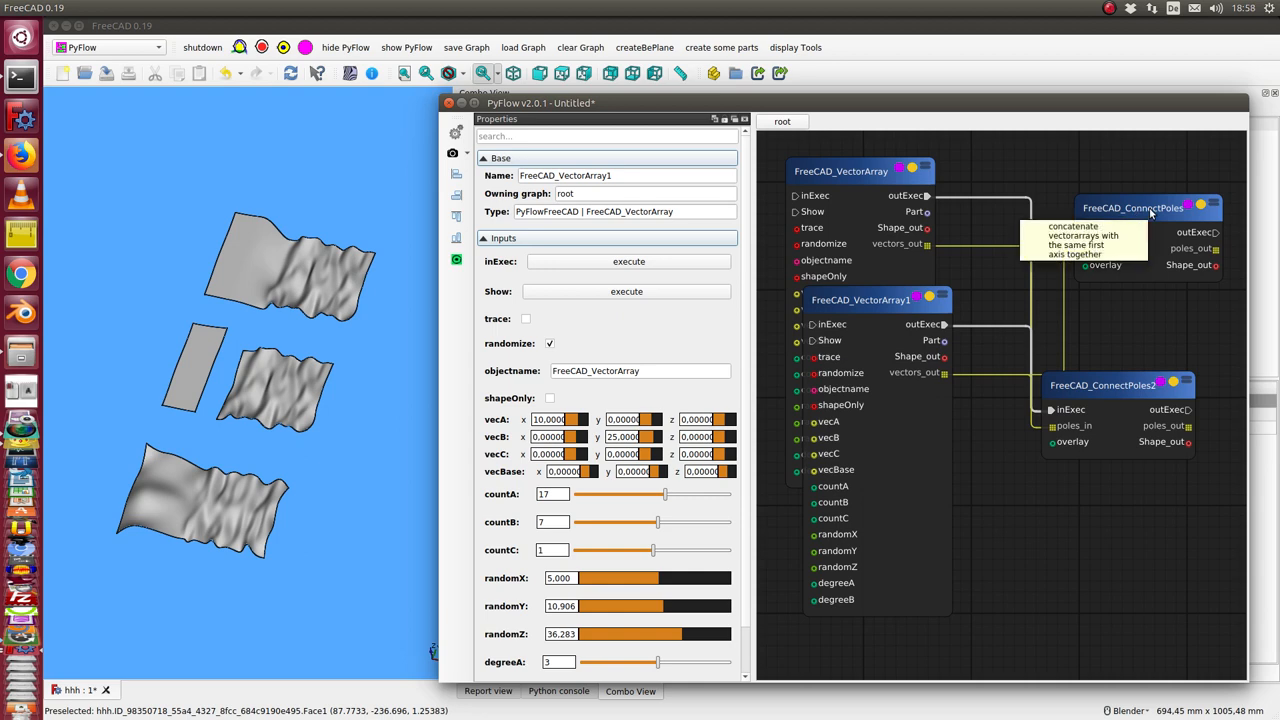
pyautogui.click(1134, 206)
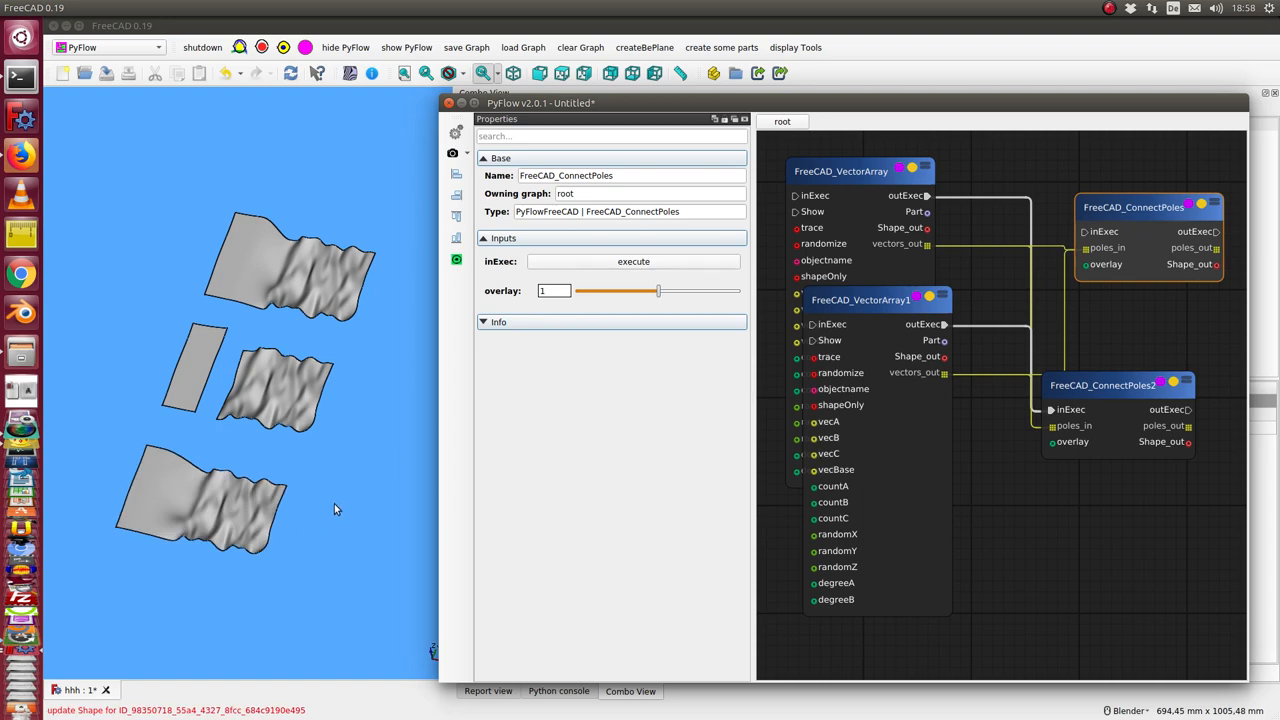
pyautogui.moveTo(744, 408)
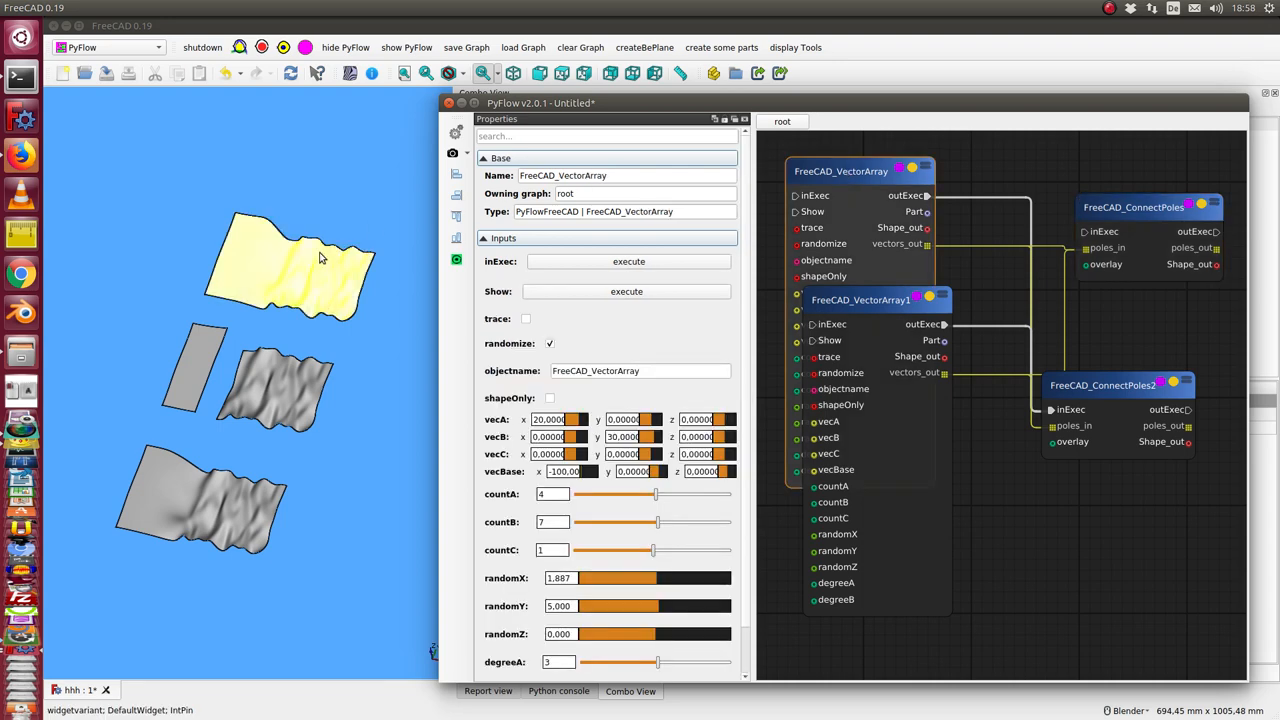
# Pick the top surface and remove the extras, leaving one wavy surface in the 3D view
pyautogui.click(844, 172)
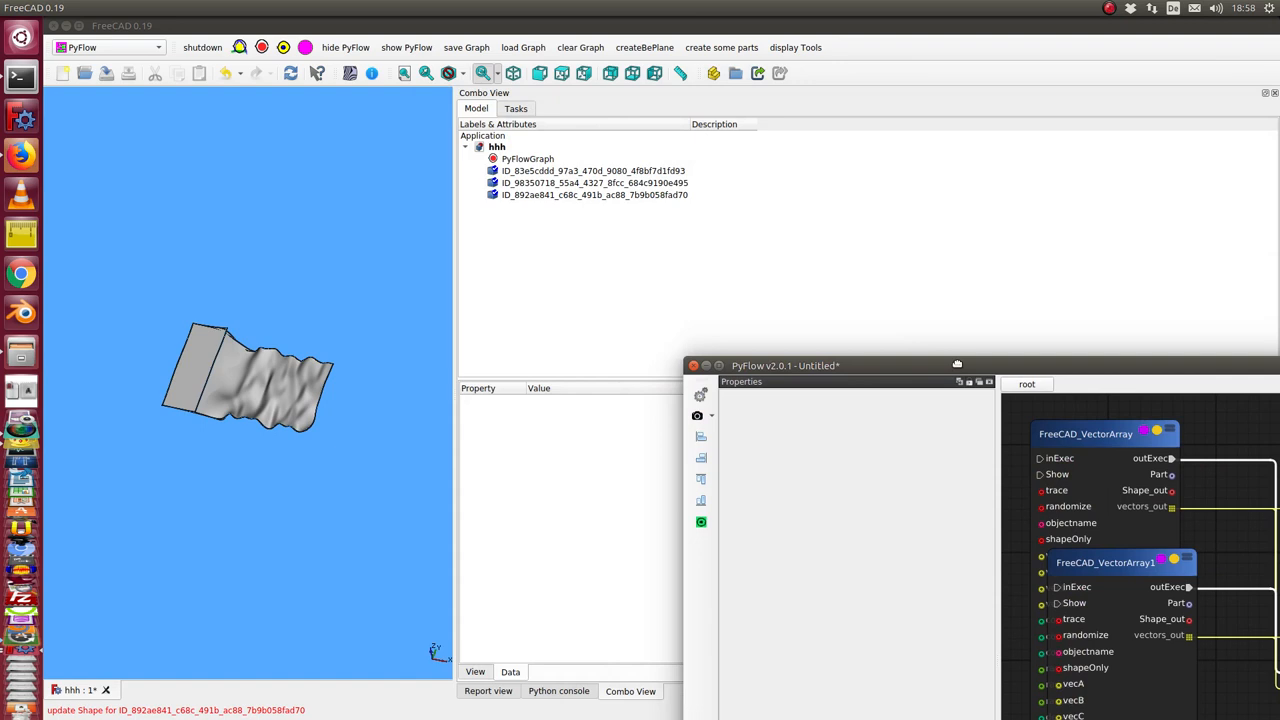
# Bring the PyFlow graph window back in front of the model tree
pyautogui.click(588, 182)
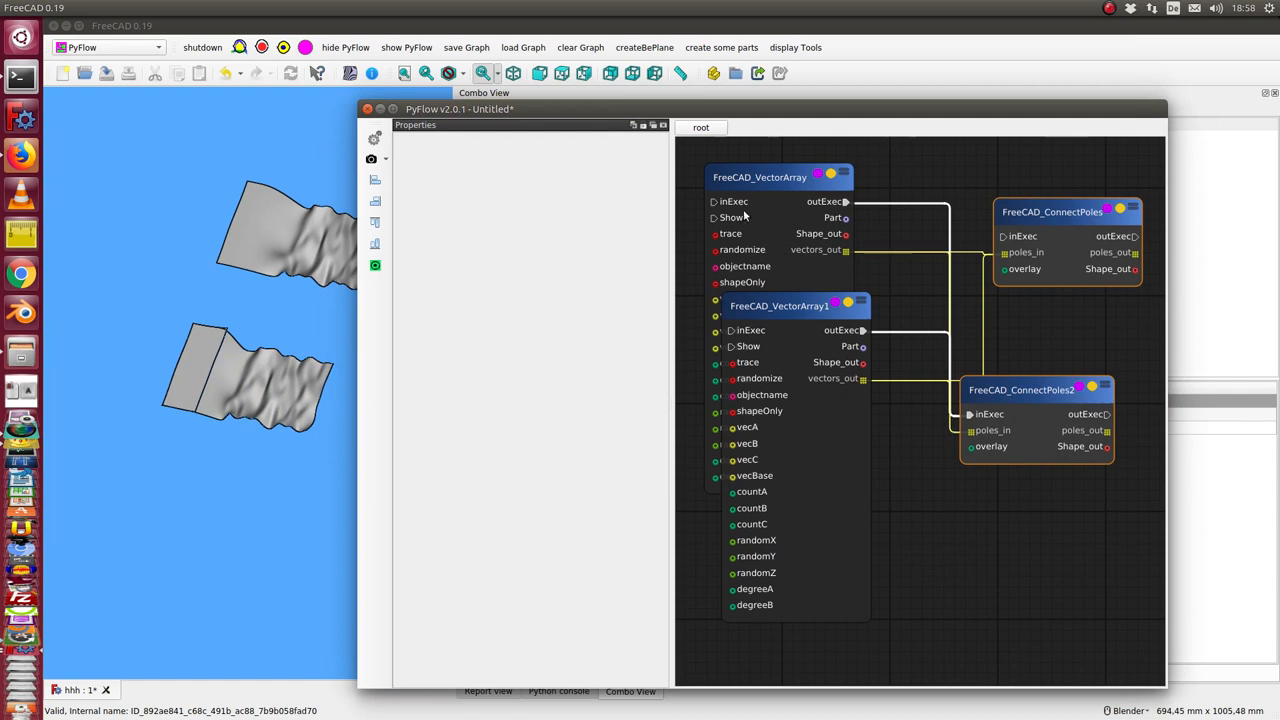
pyautogui.moveTo(732, 266)
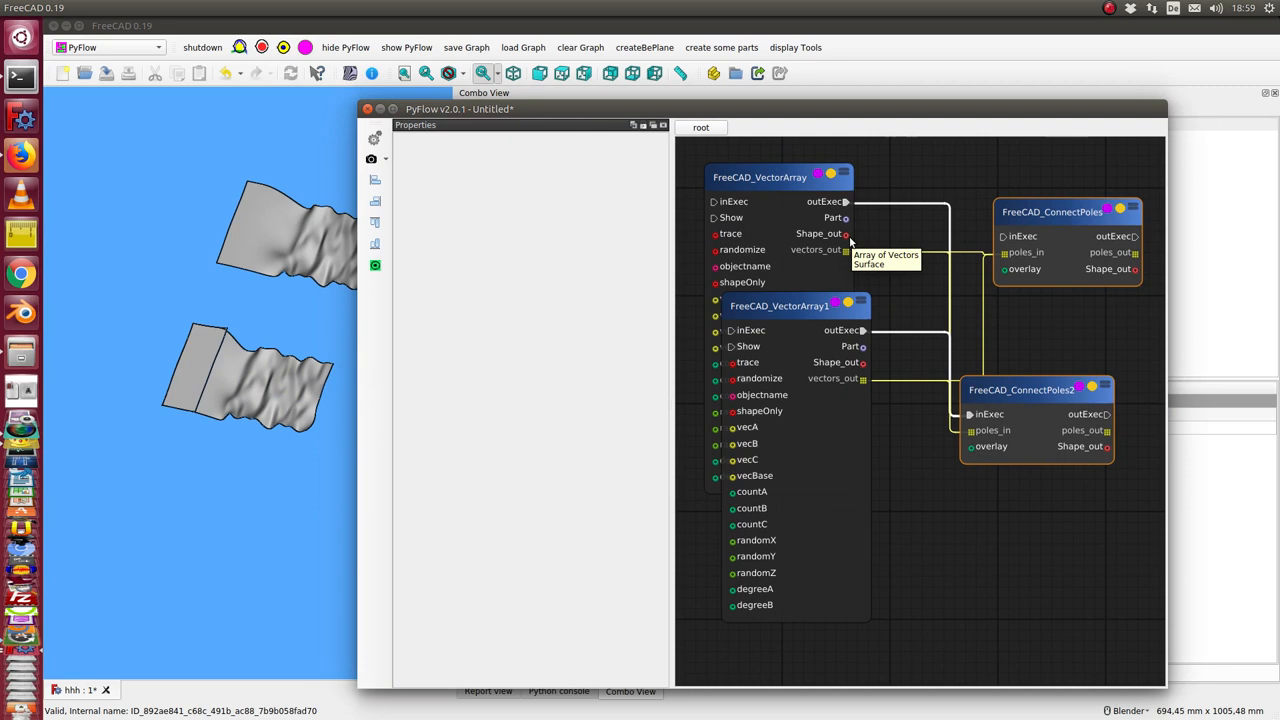
pyautogui.moveTo(376, 244)
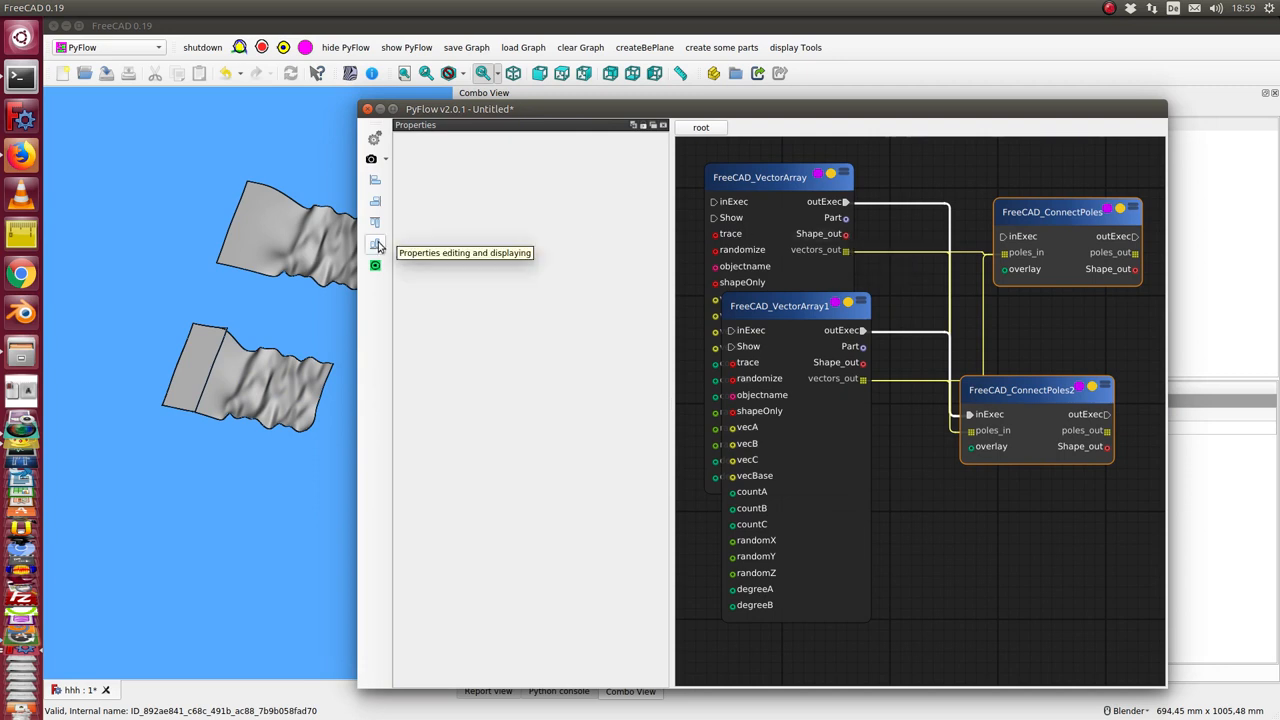
pyautogui.moveTo(376, 264)
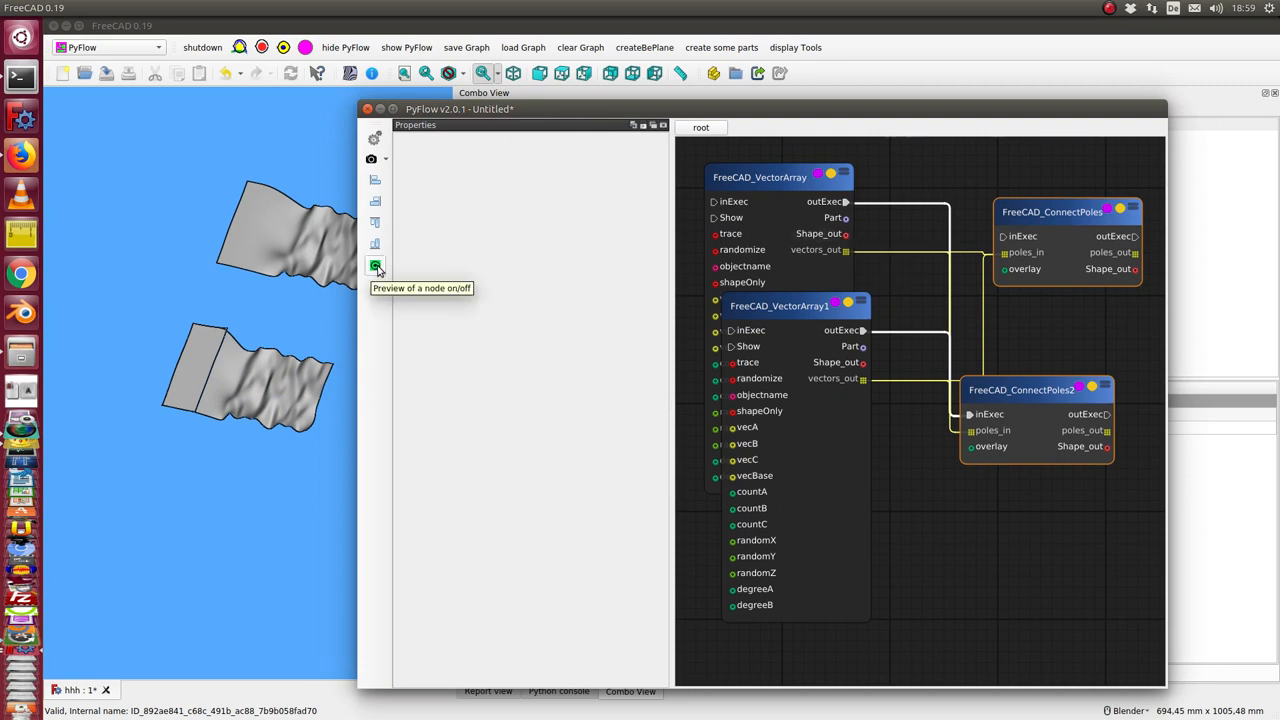